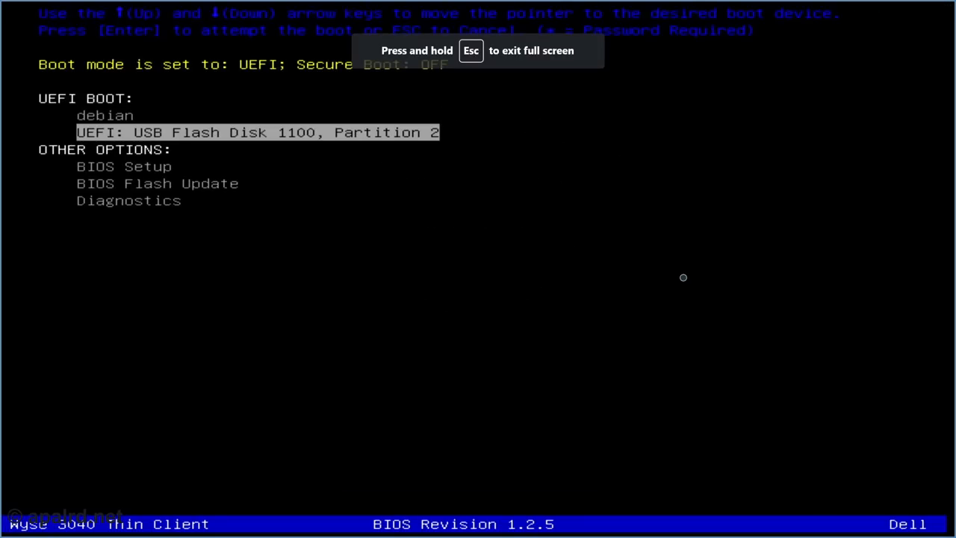
- Boot from 'UEFI: USB Flash Disk 1100, Partition 2' in the Dell one-time boot menu
{"action": "key", "text": "Return"}
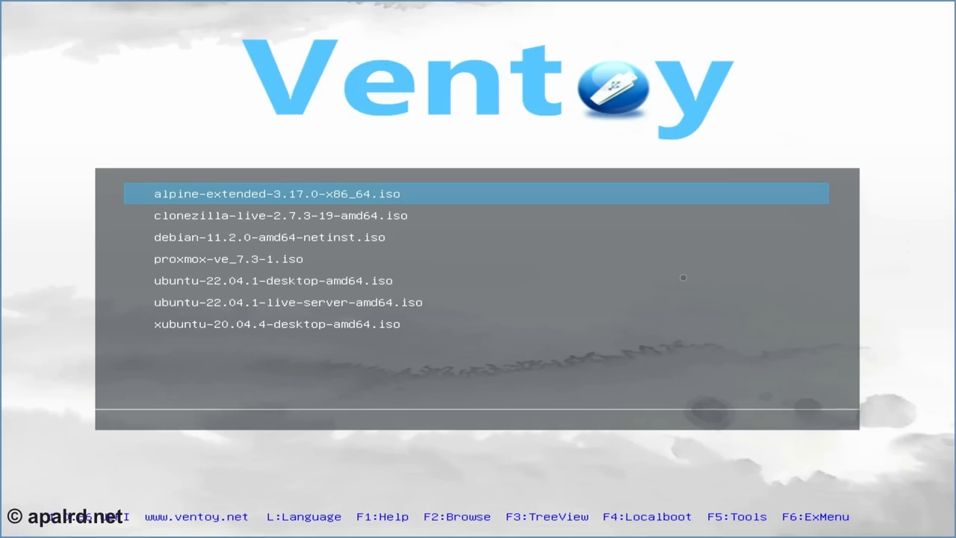
- Select ubuntu-22.04.1-desktop-amd64.iso in the Ventoy menu to reach its boot options
{"action": "key", "text": "Down"}
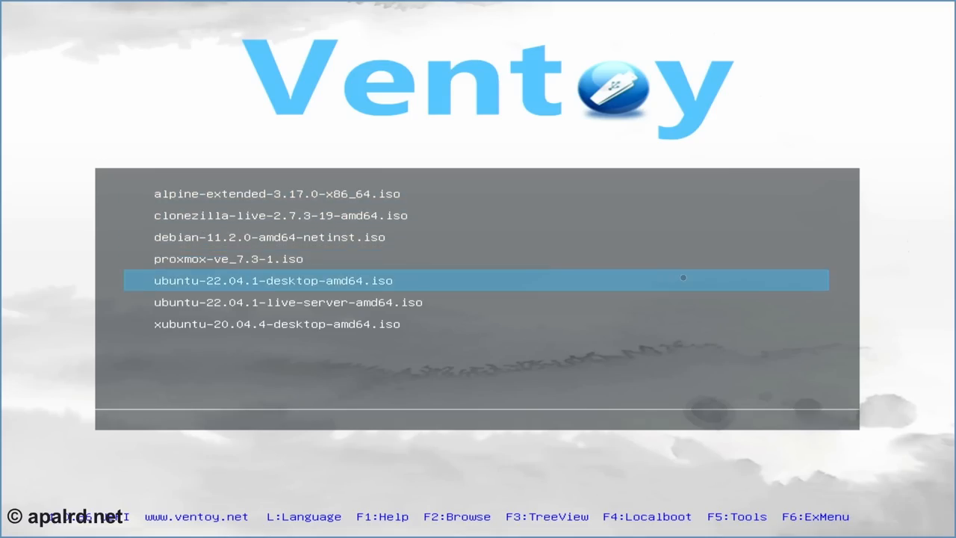
{"action": "key", "text": "Return"}
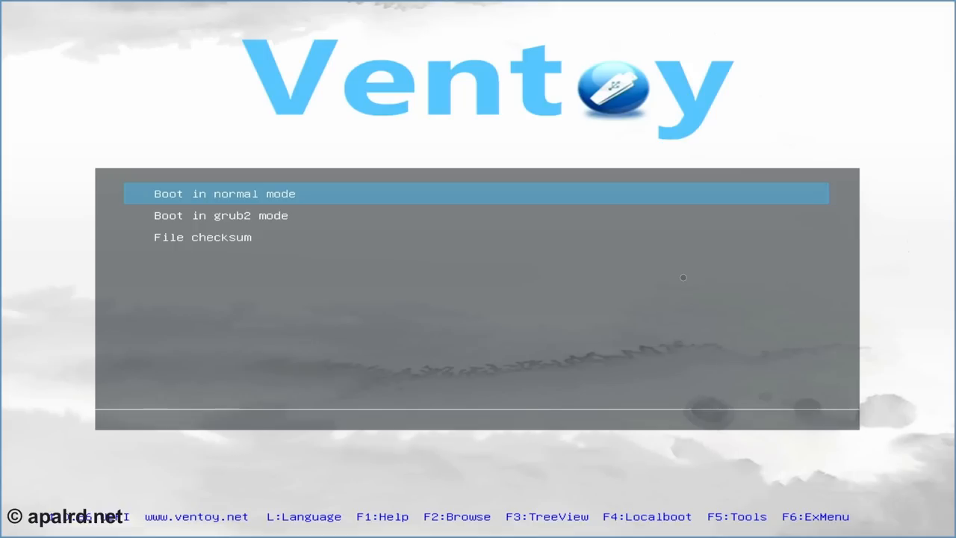